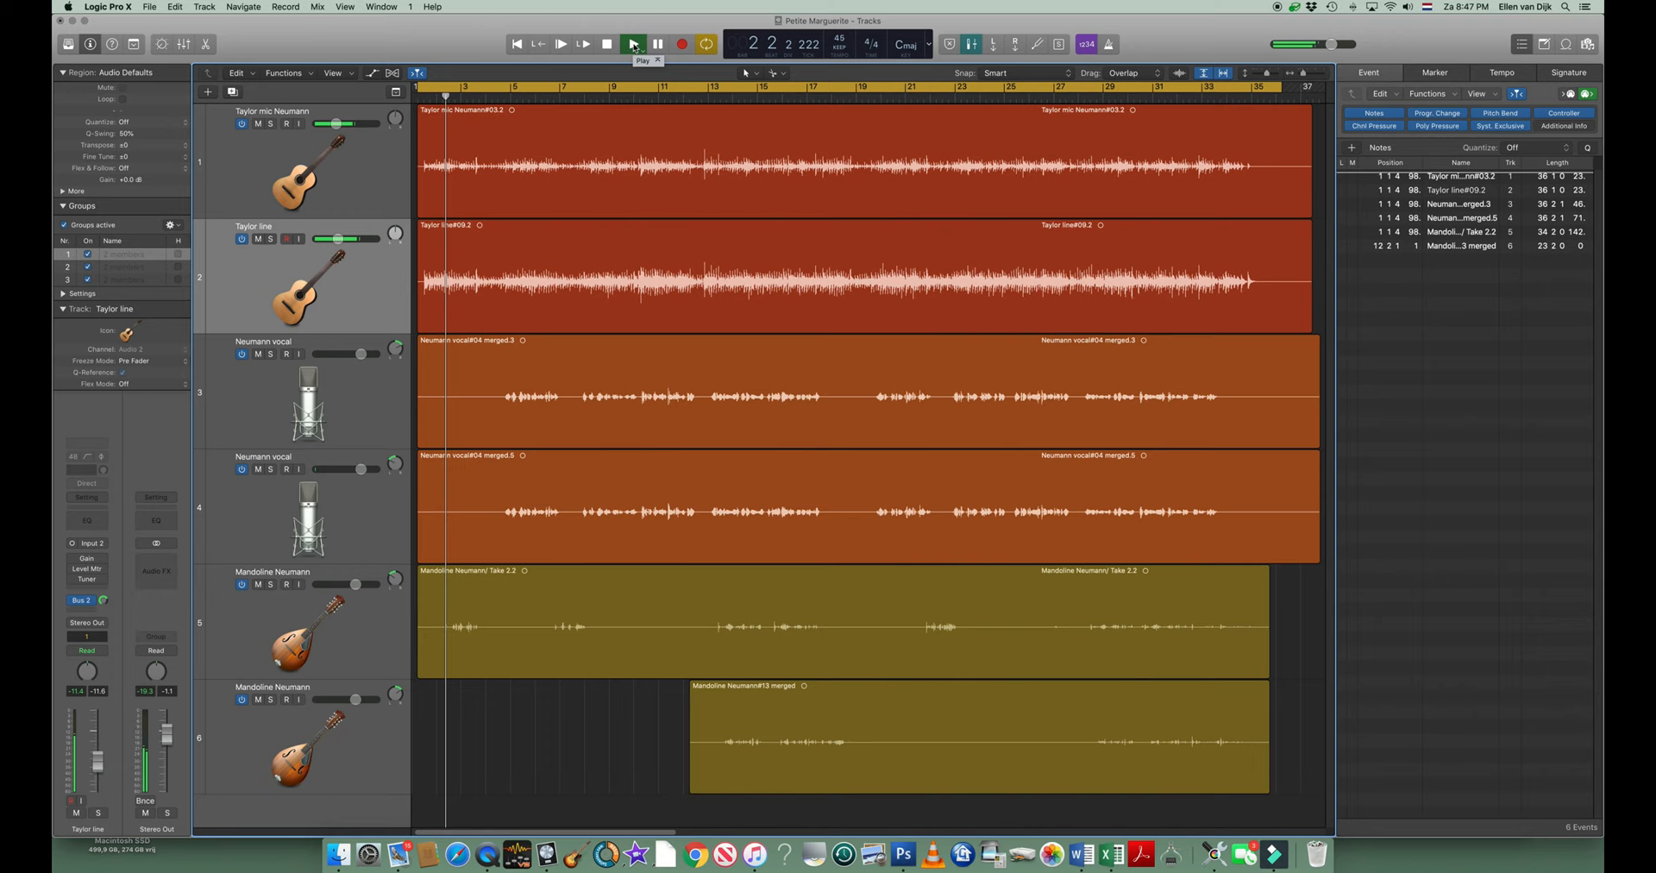
Start playback of 'Petite Marguerite' from bar 2 through the opening bars to around bar 5
left_click(633, 43)
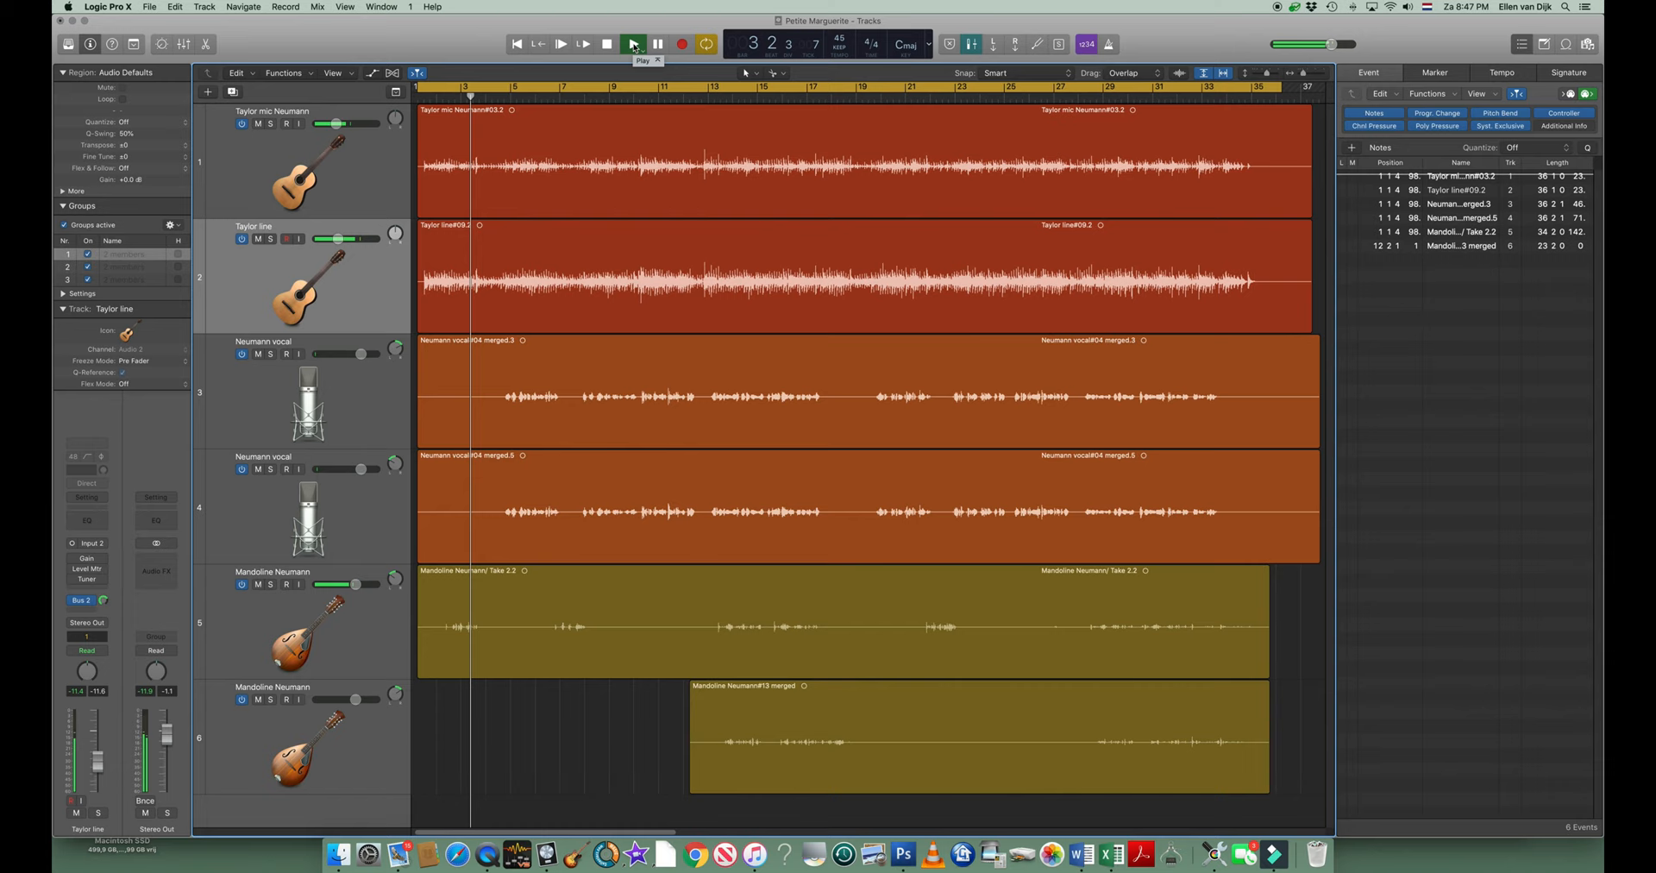
left_click(633, 44)
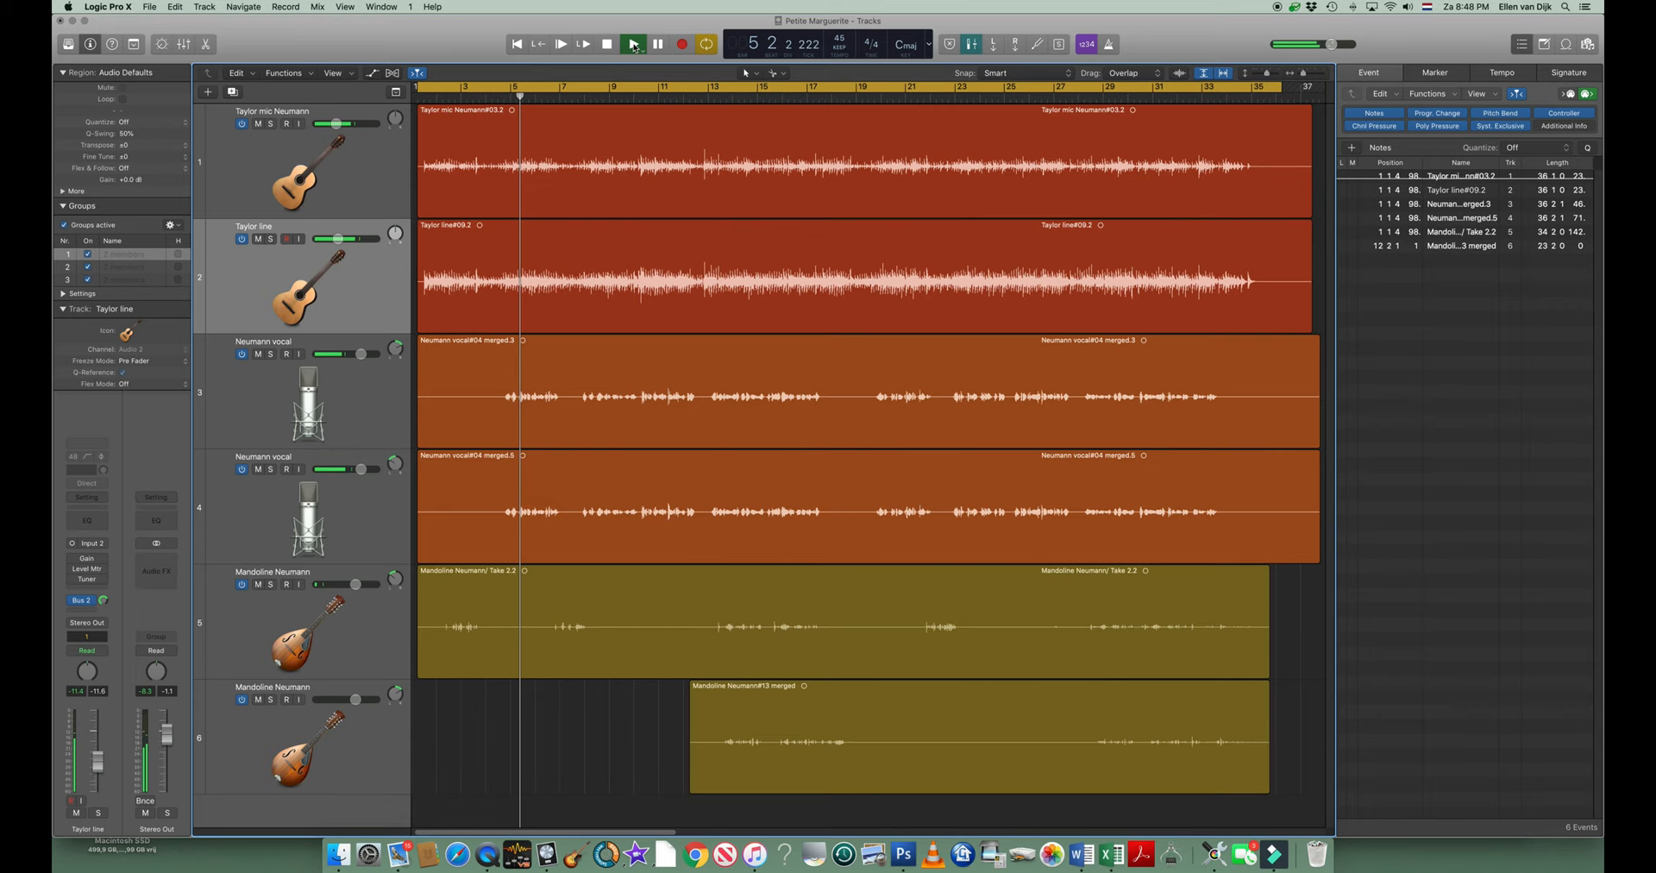
Keep the transport running so the playhead advances from bar 5 to about bar 19
left_click(633, 43)
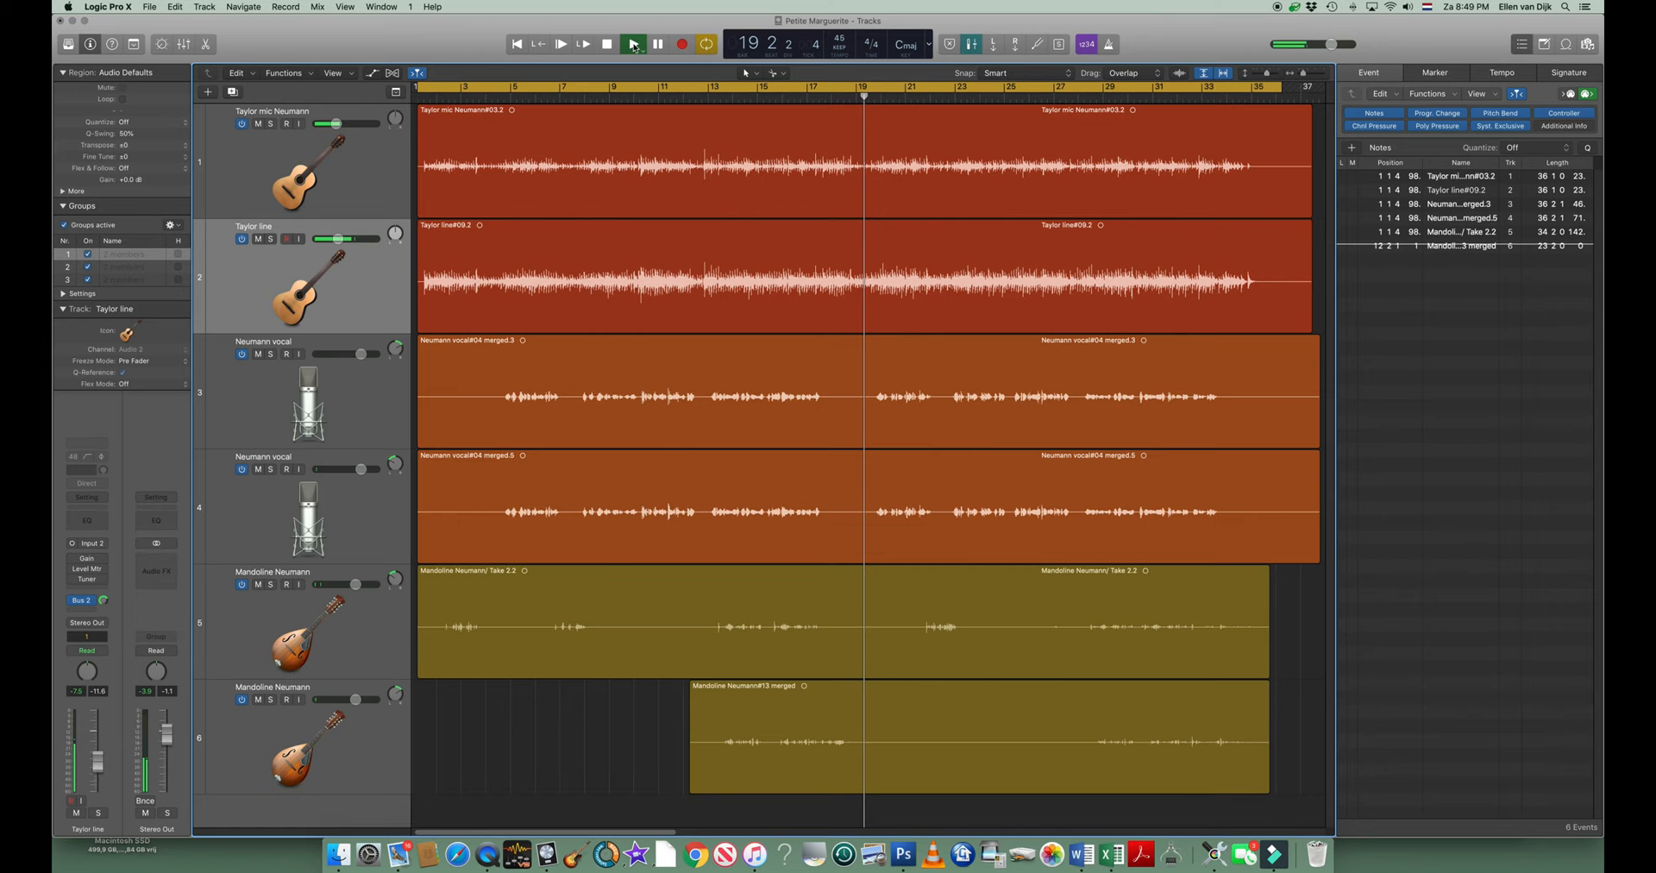
Continue playback with the transport control from bar 19 onward to roughly bar 28
left_click(631, 43)
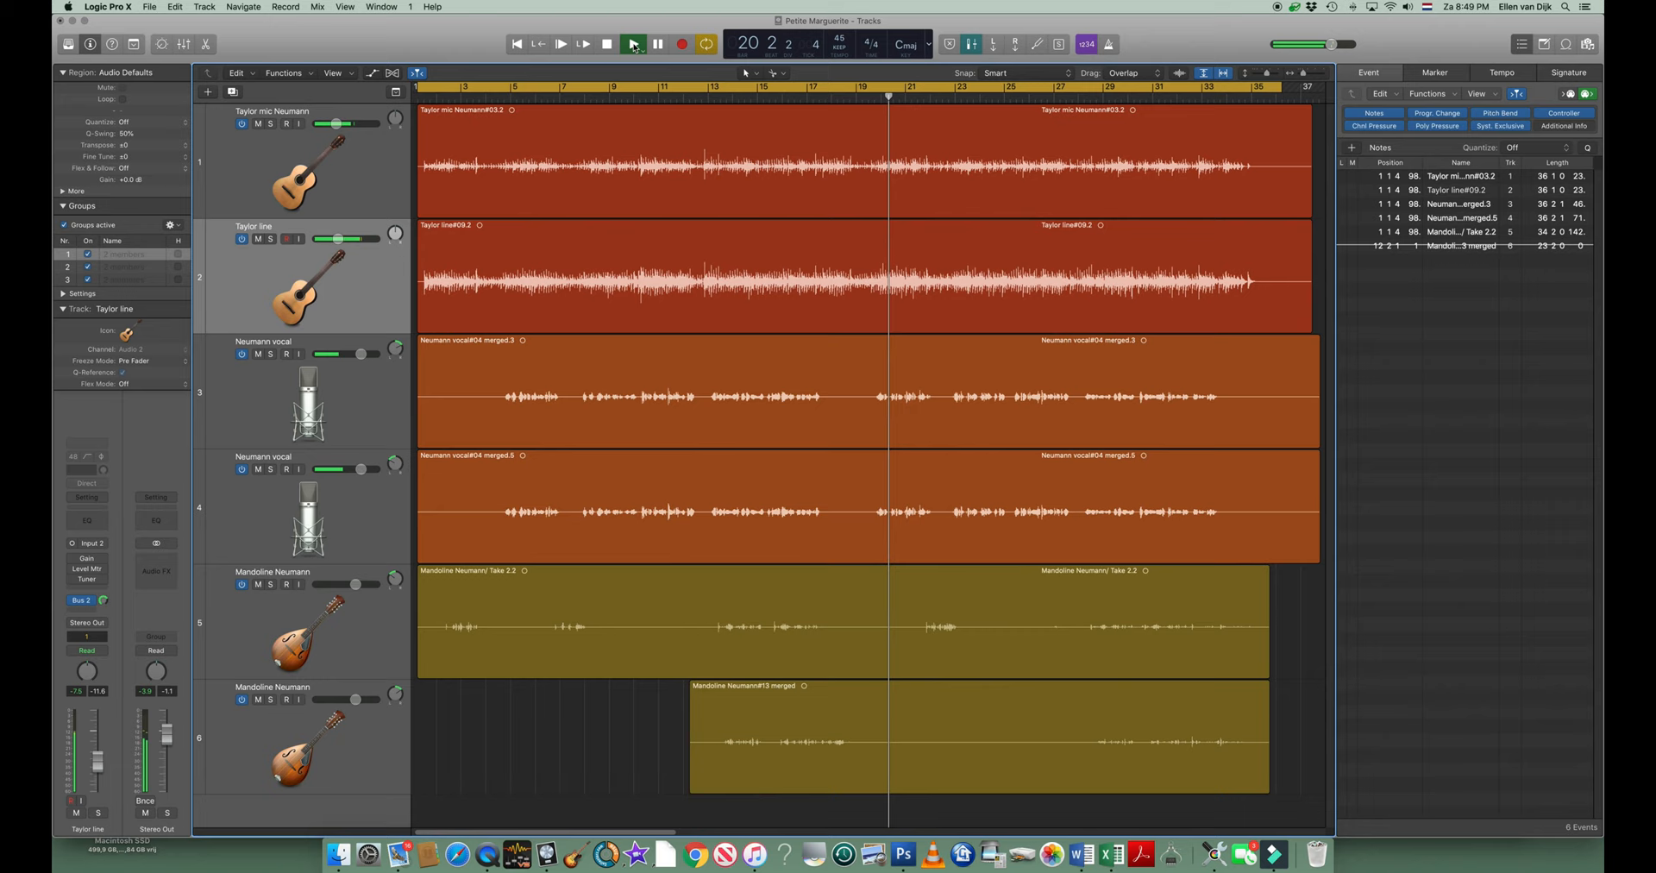
left_click(632, 43)
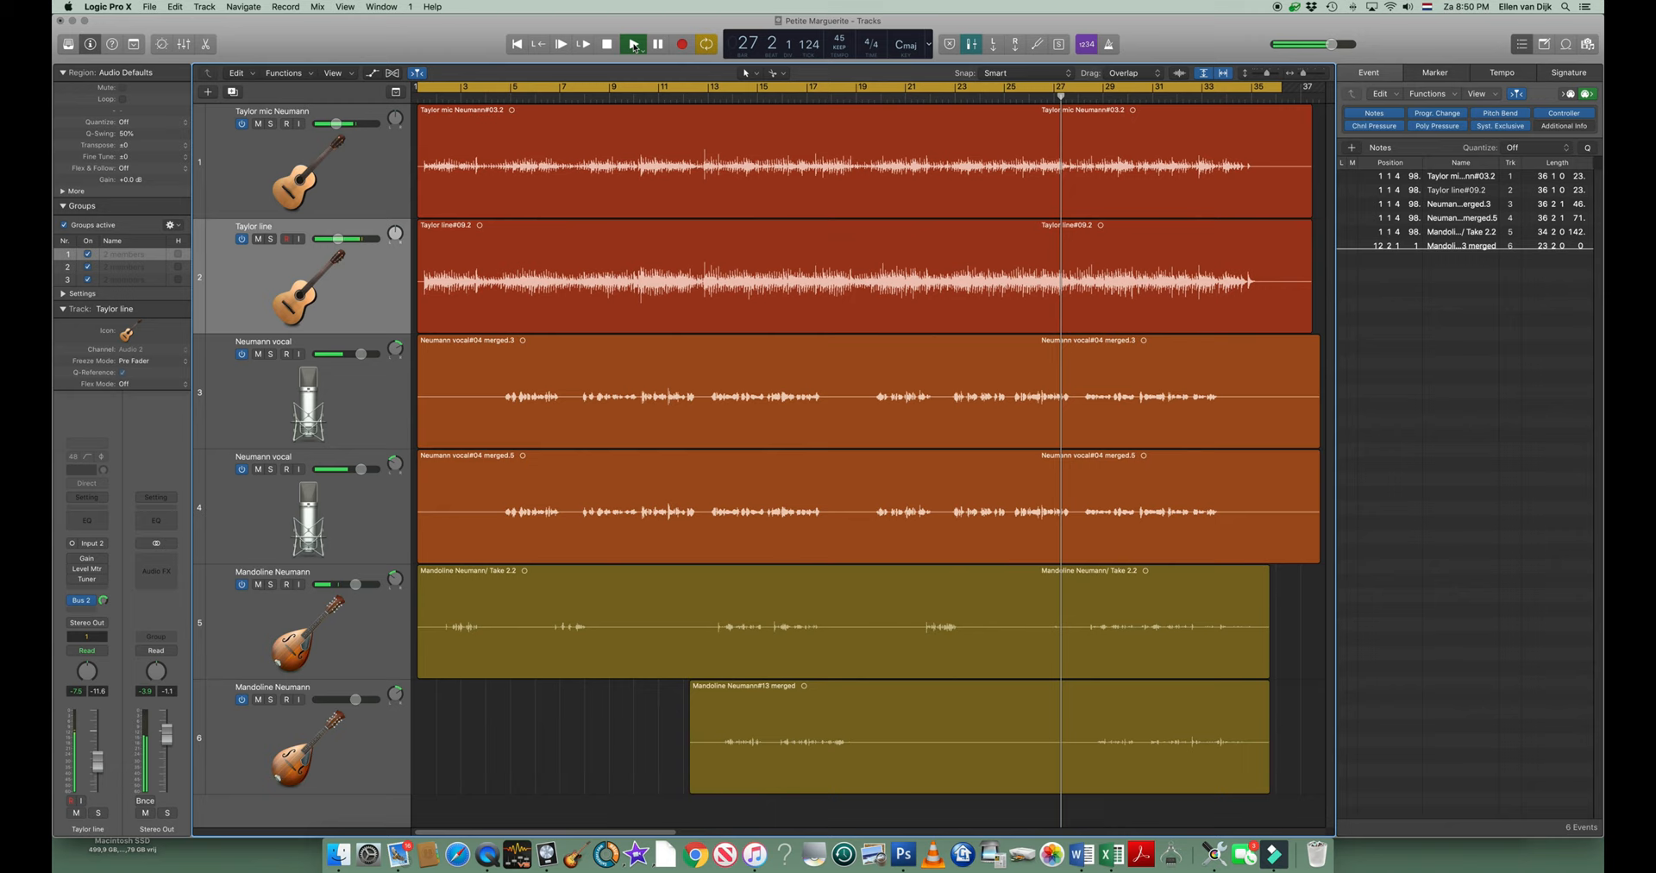
left_click(632, 44)
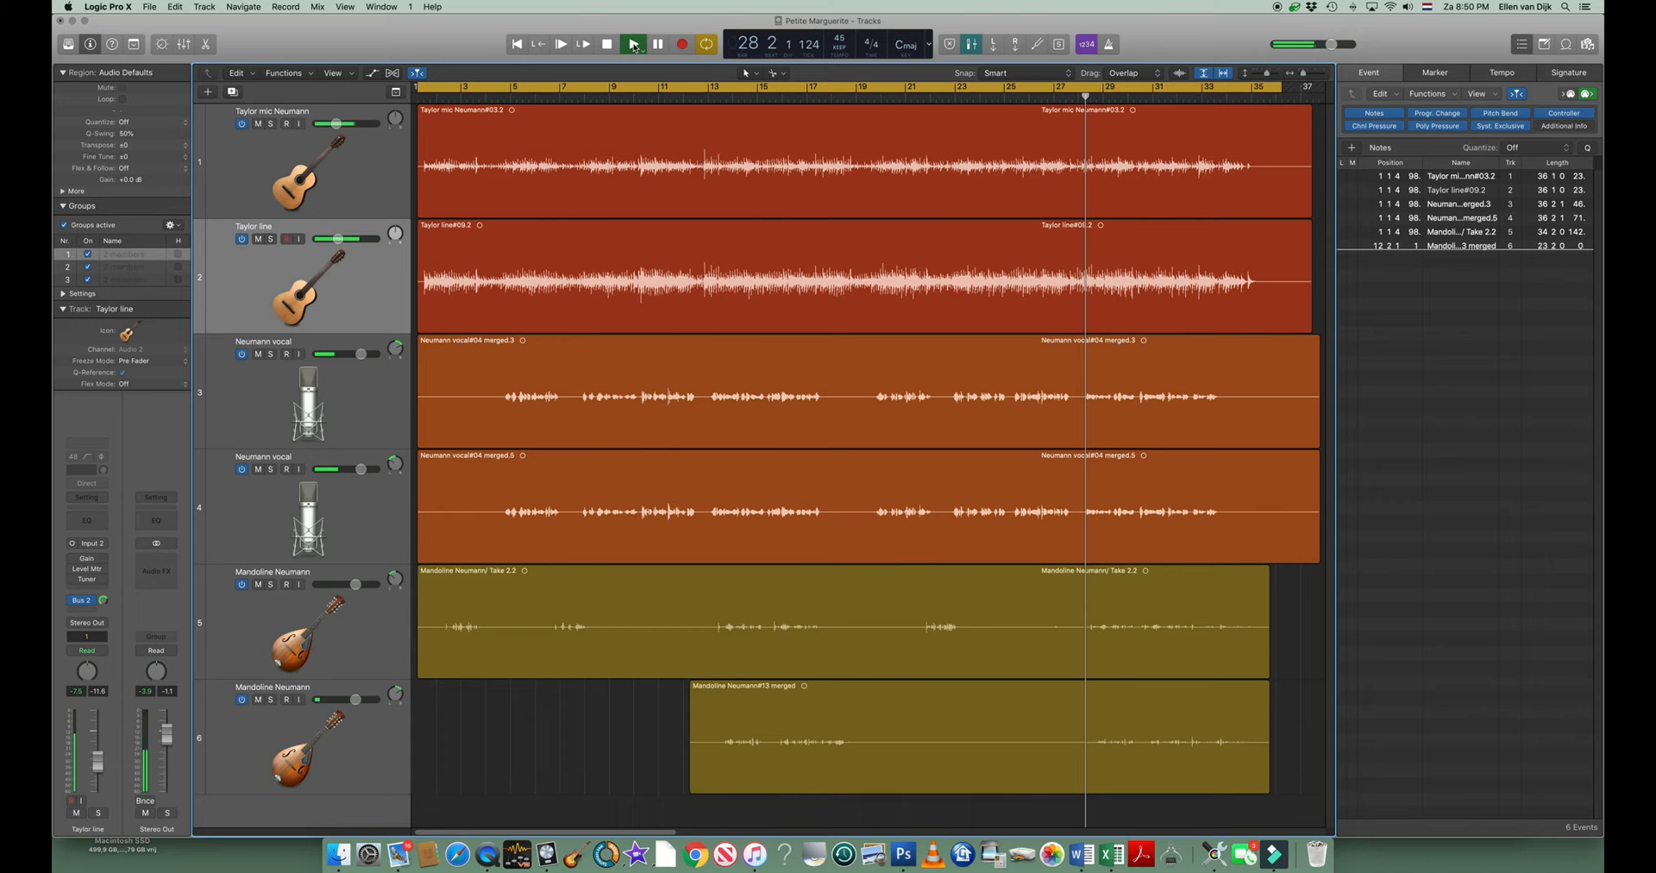